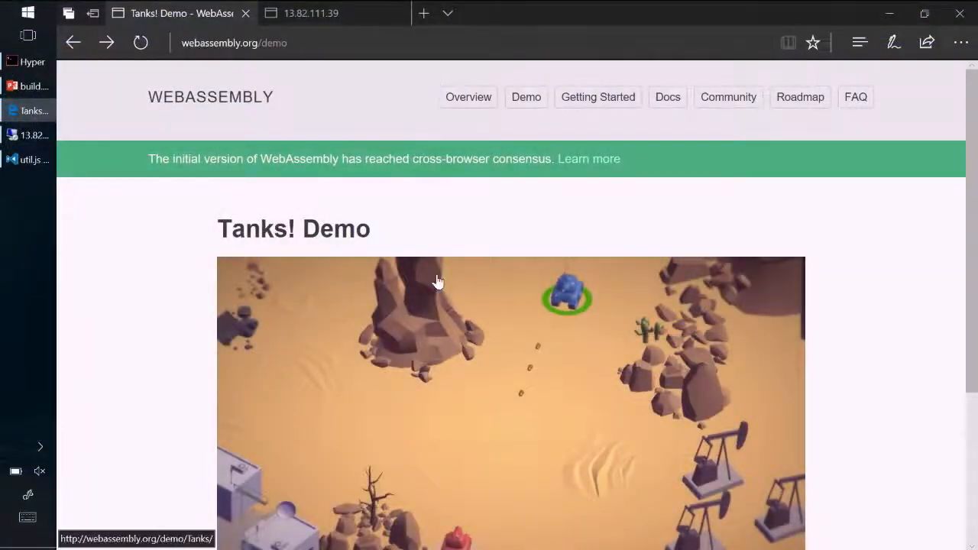
# Start the WebAssembly Tanks! game in Edge, then switch to the remote desktop session
pyautogui.scroll(-3)
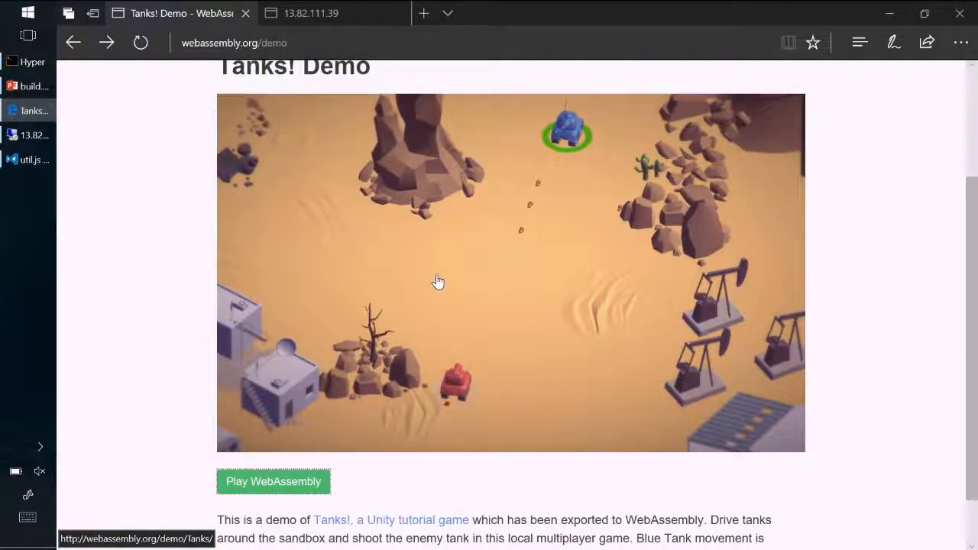
pyautogui.scroll(-3)
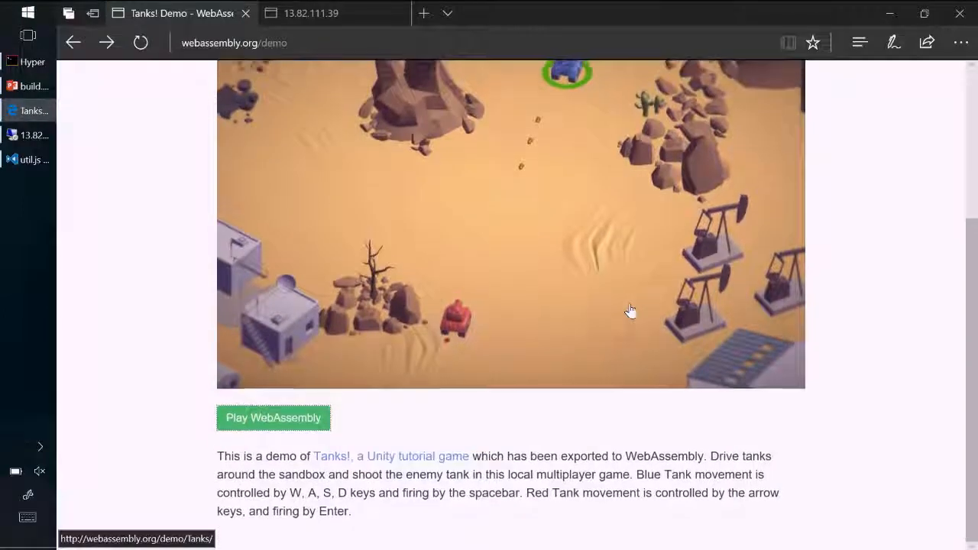
pyautogui.click(273, 418)
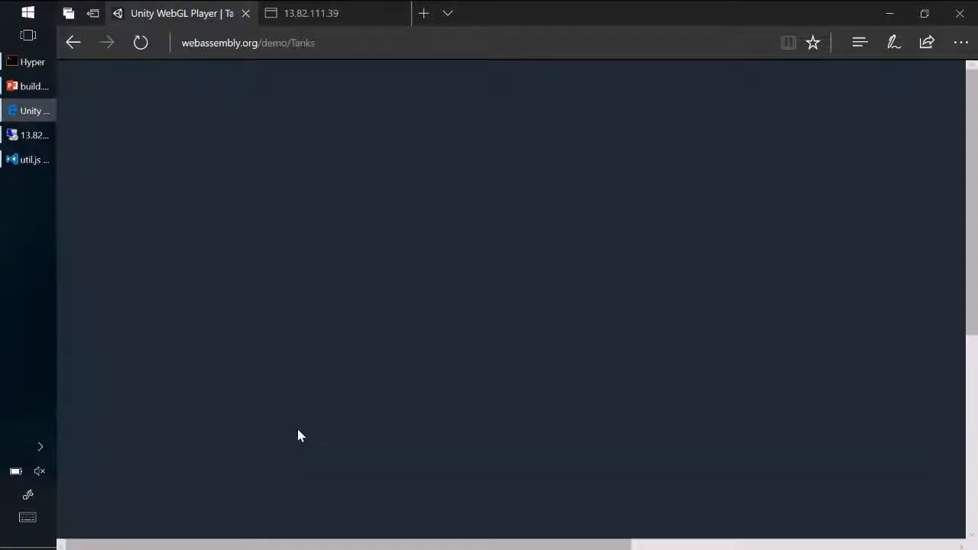
pyautogui.moveTo(458, 379)
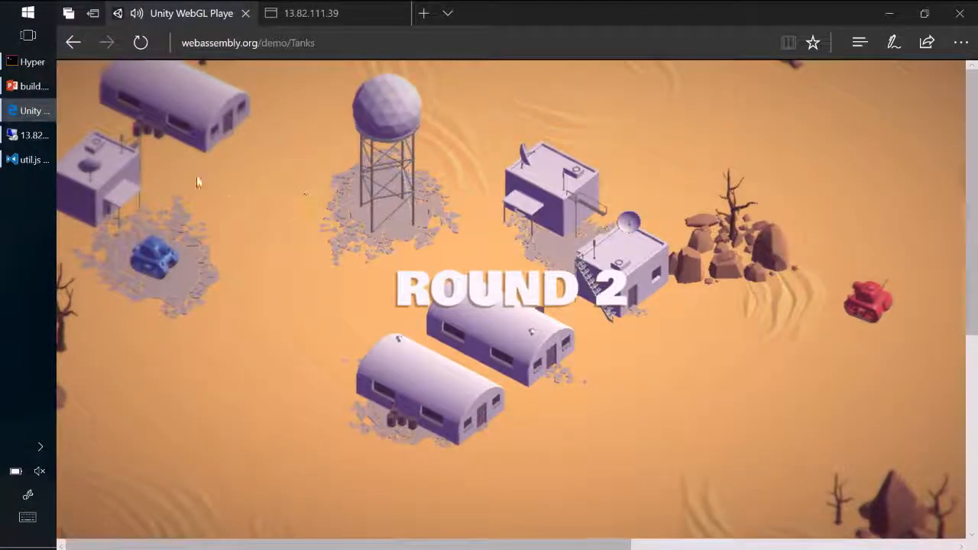
pyautogui.click(30, 135)
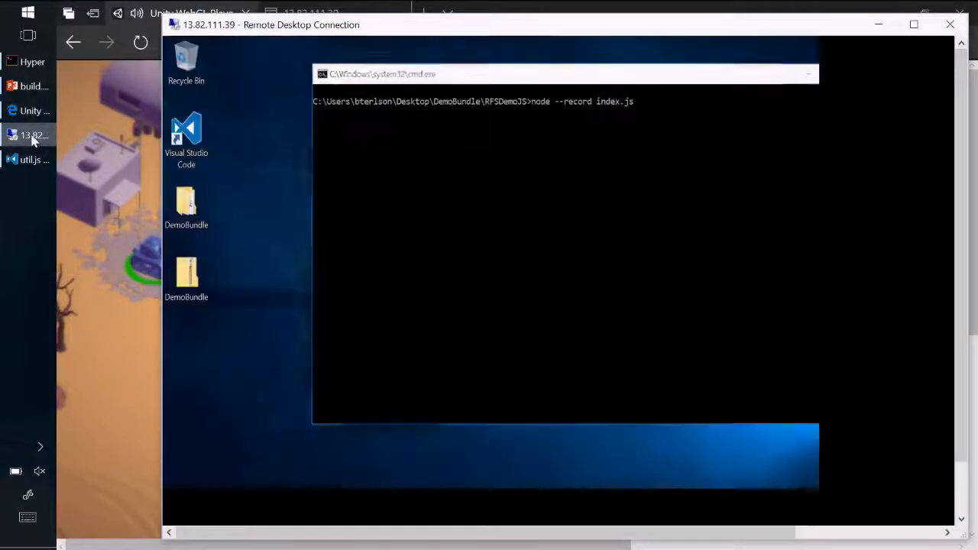
# Switch to the build.pptx presentation showing the Performance Wins slide
pyautogui.click(30, 86)
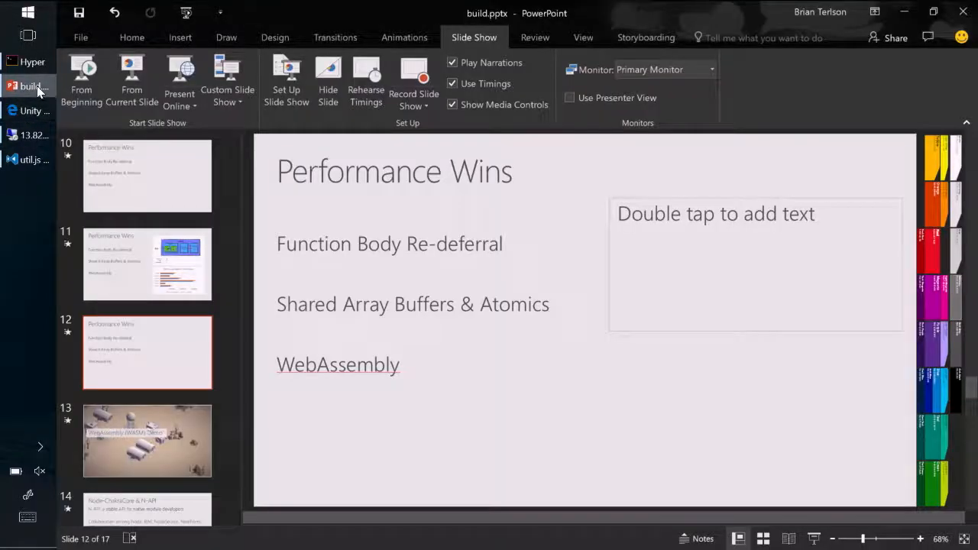
pyautogui.moveTo(153, 252)
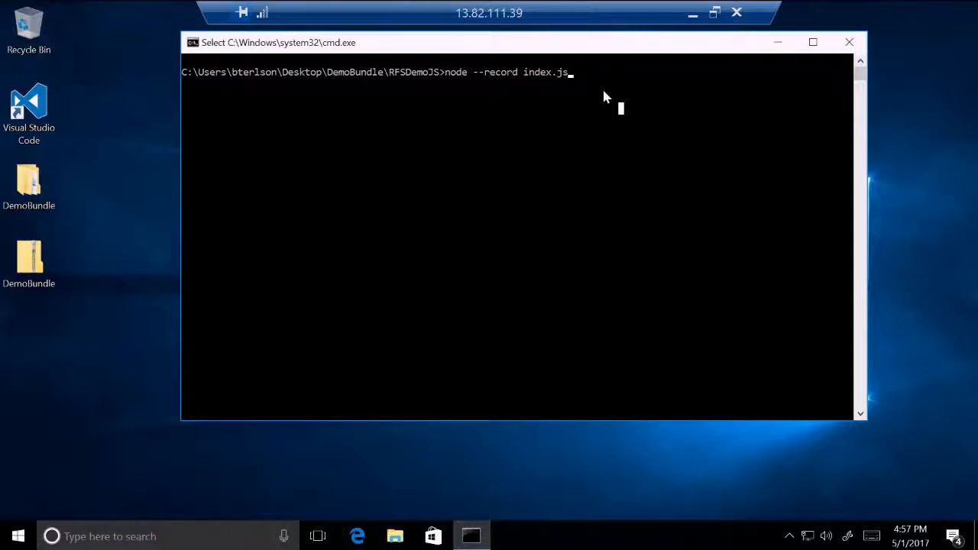
# Run node --record index.js in the remote Command Prompt
pyautogui.press('Return')
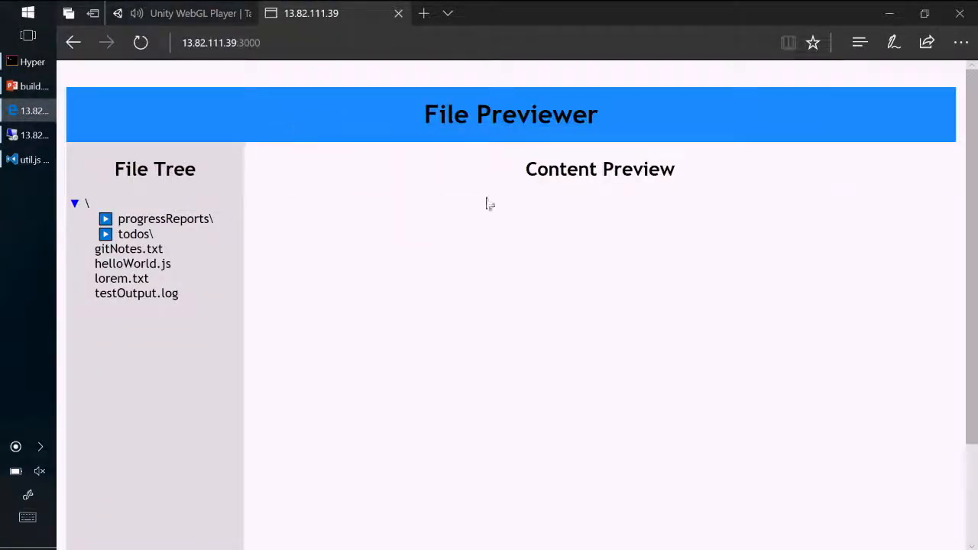
pyautogui.moveTo(514, 207)
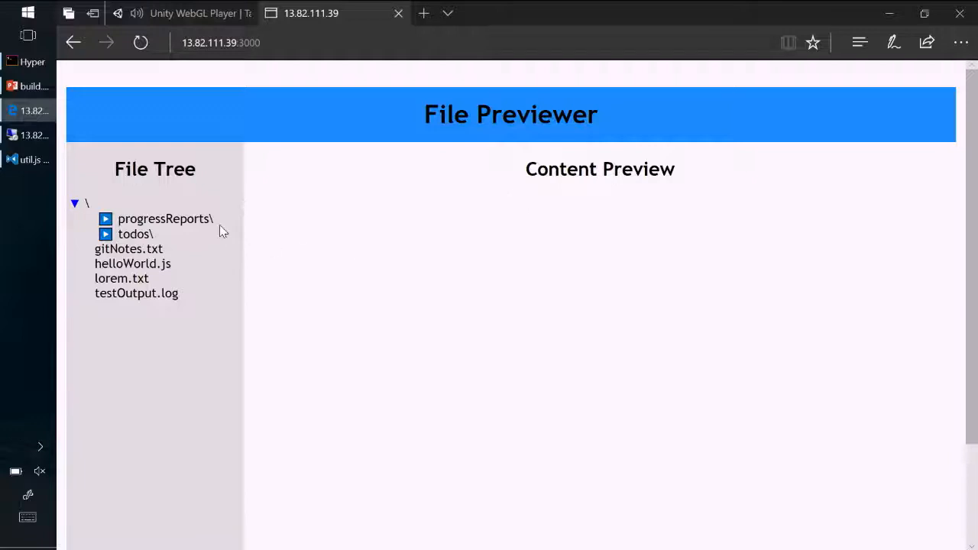
# Preview gitNotes.txt and lorem.txt, then request helloWorld.js to trigger 'File not found'
pyautogui.click(129, 249)
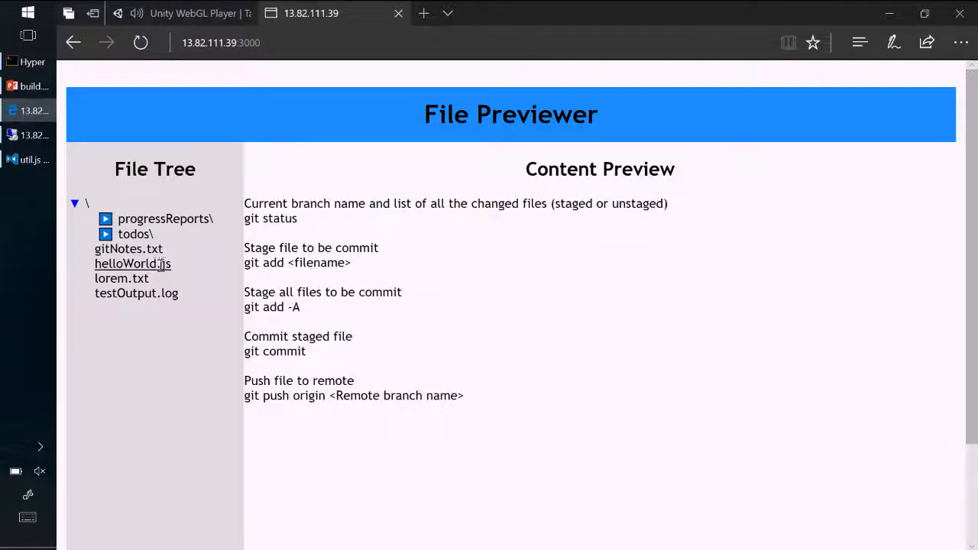
pyautogui.click(121, 278)
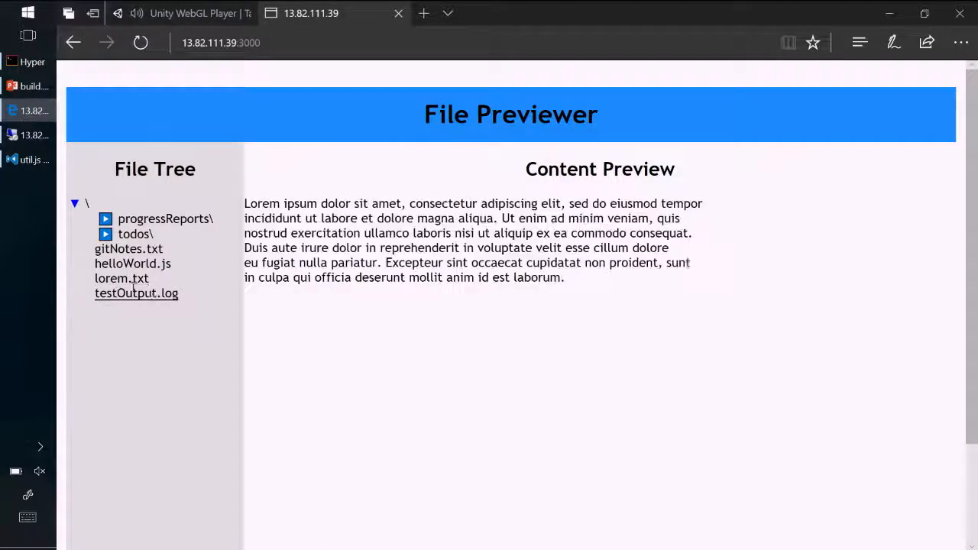
pyautogui.moveTo(132, 264)
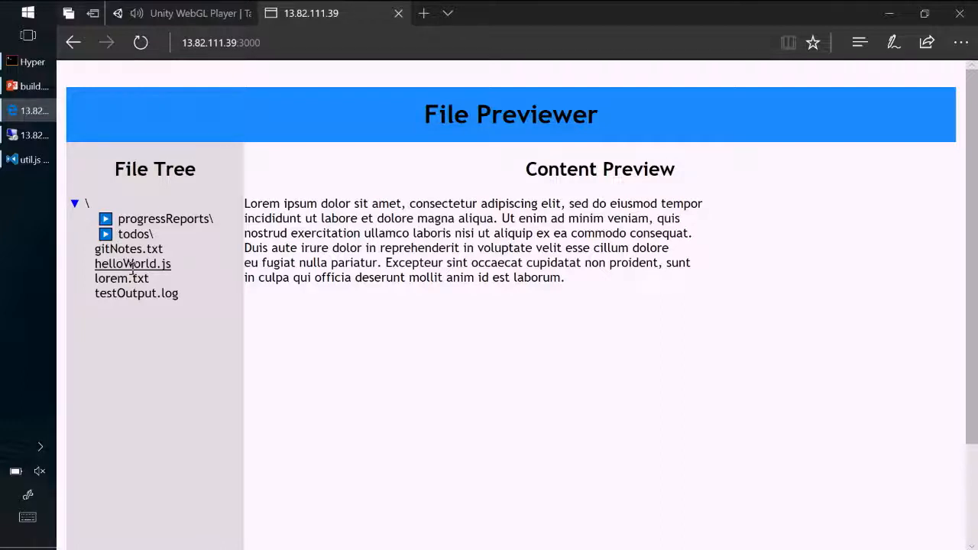
pyautogui.click(132, 263)
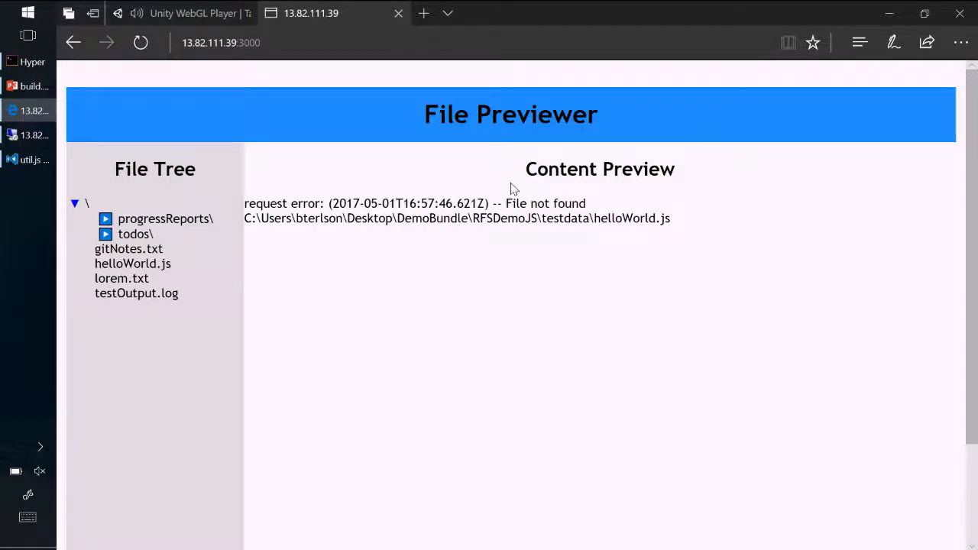
pyautogui.doubleClick(464, 204)
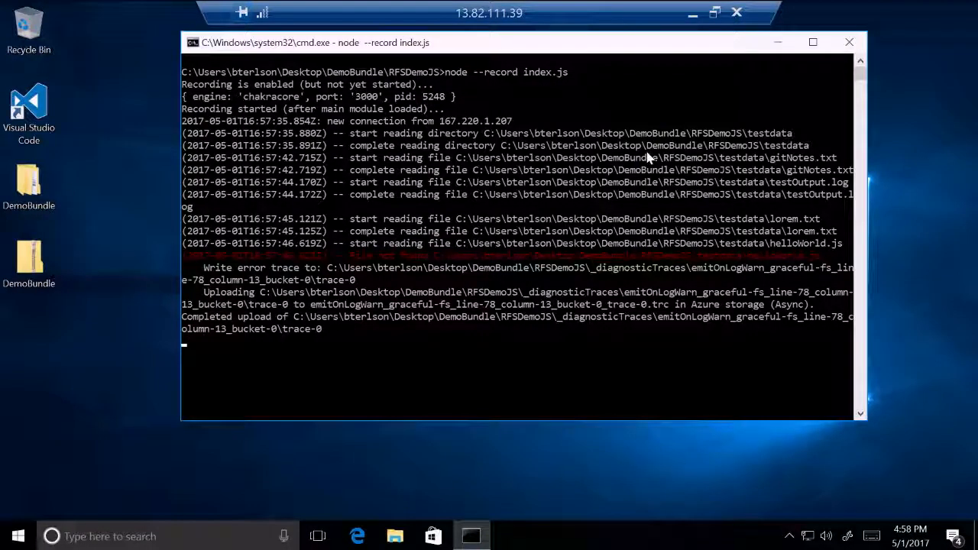
pyautogui.moveTo(453, 291)
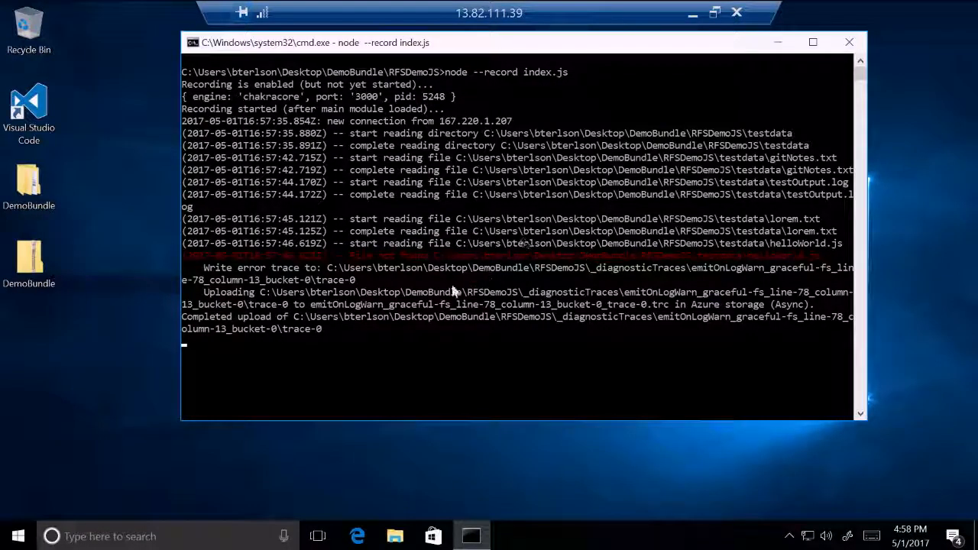
pyautogui.moveTo(306, 265)
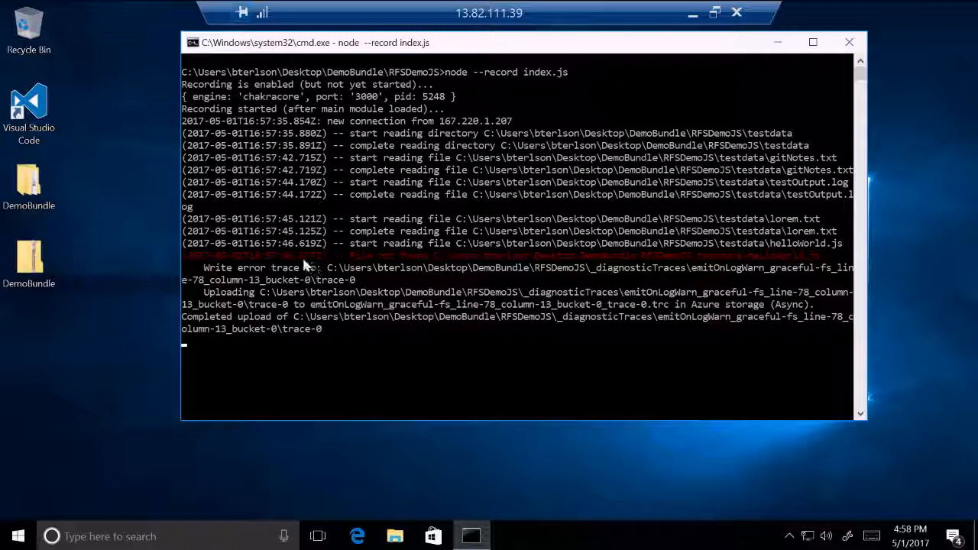
# Focus the server log to read the helloWorld.js error trace upload lines
pyautogui.click(329, 278)
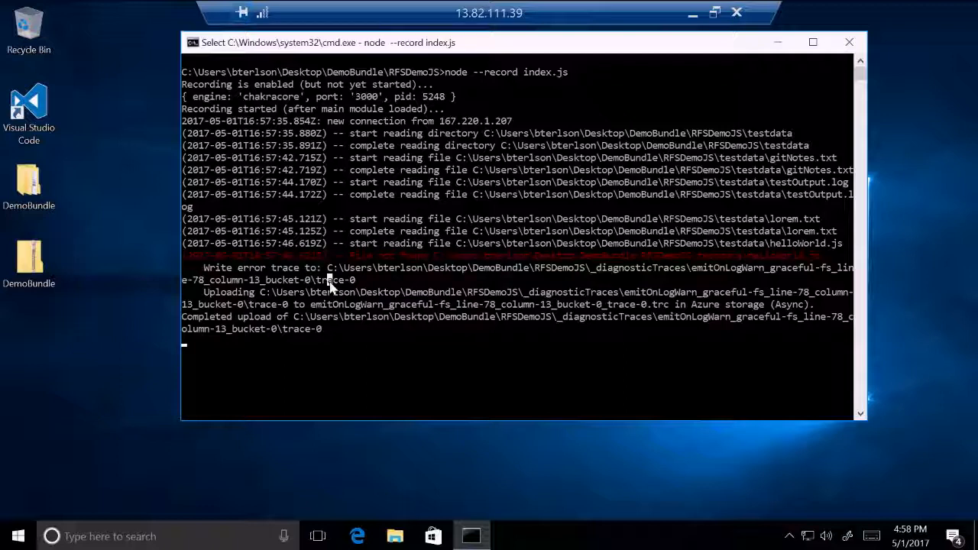
pyautogui.moveTo(233, 282)
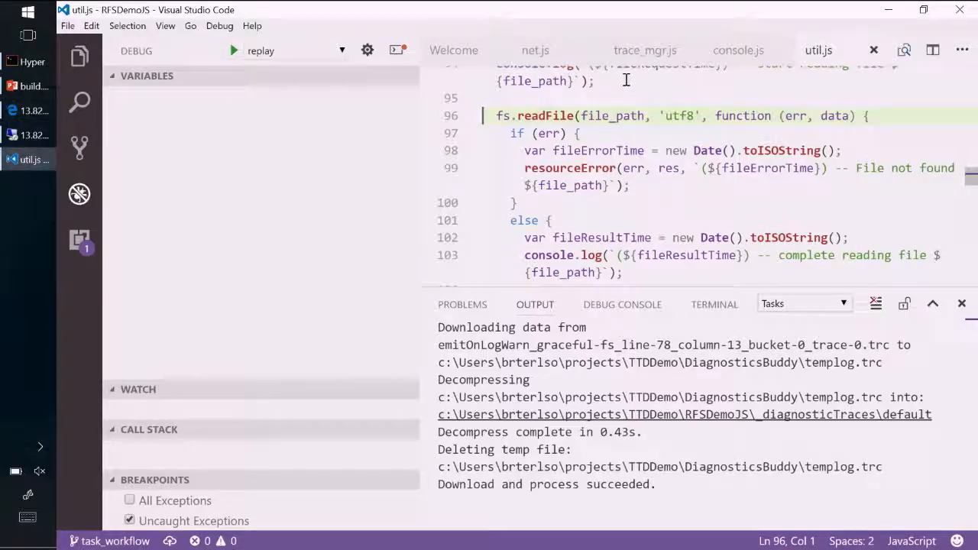
# Go to util.js line 97, search task commands, then reopen the Debug view
pyautogui.click(576, 133)
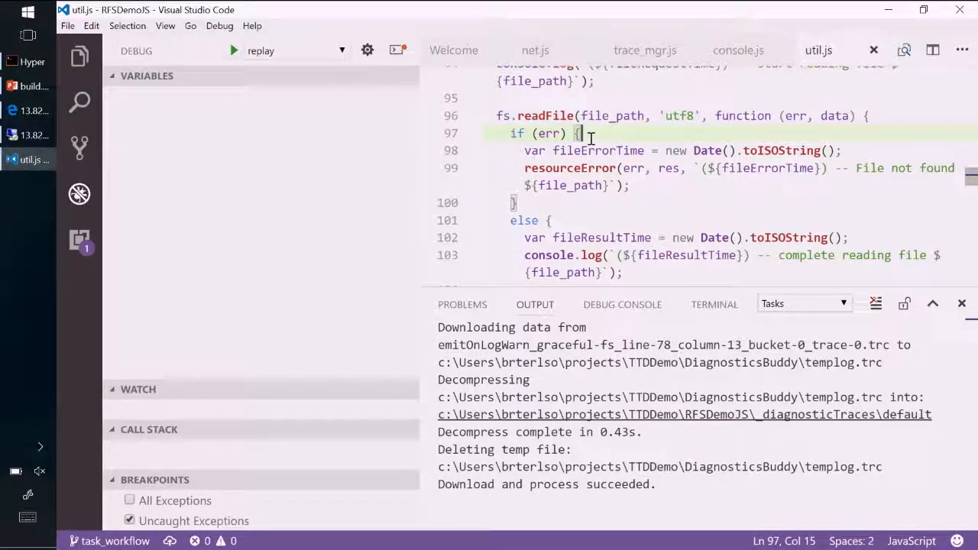
pyautogui.press('ctrl+shift+p')
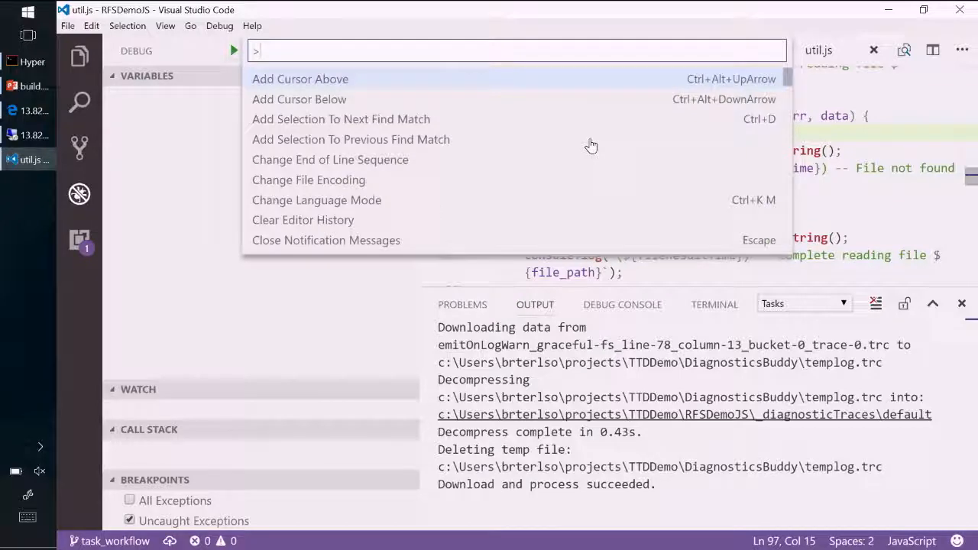
pyautogui.write('task')
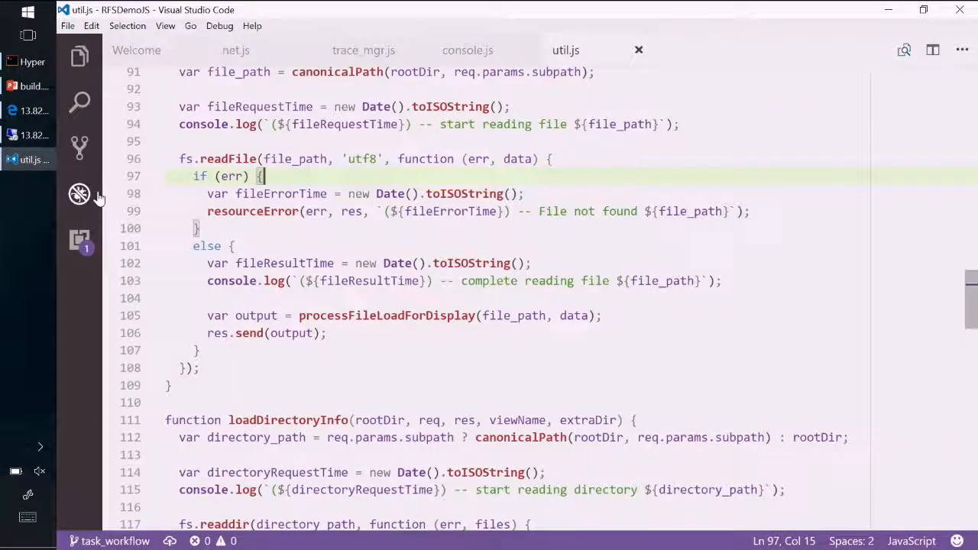
pyautogui.click(79, 193)
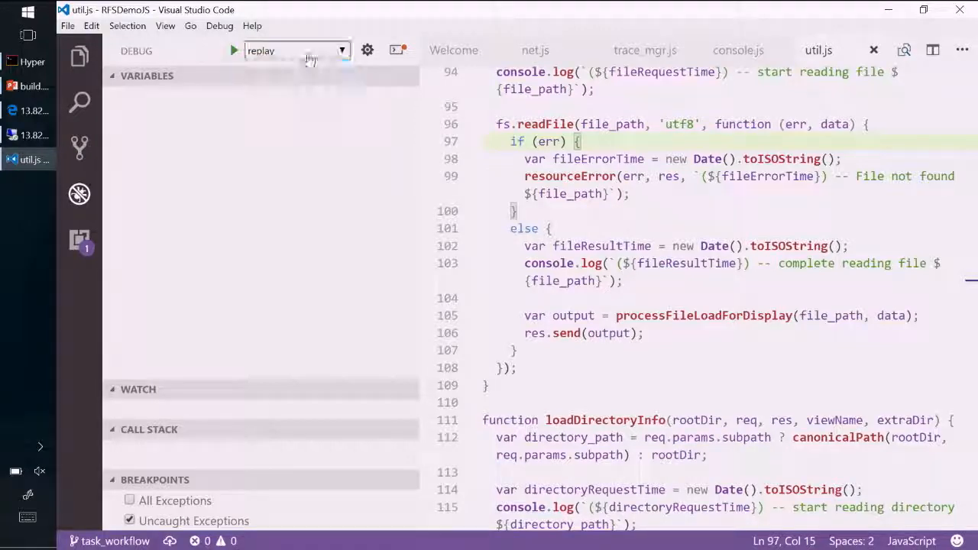
# Start the replay debugging session, pausing on entry in net.js onconnection
pyautogui.click(234, 50)
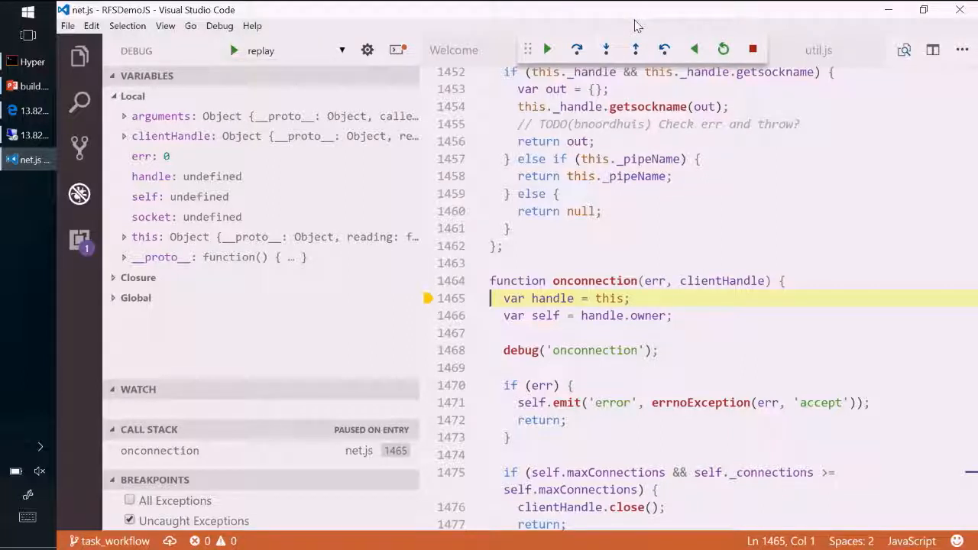
pyautogui.moveTo(547, 49)
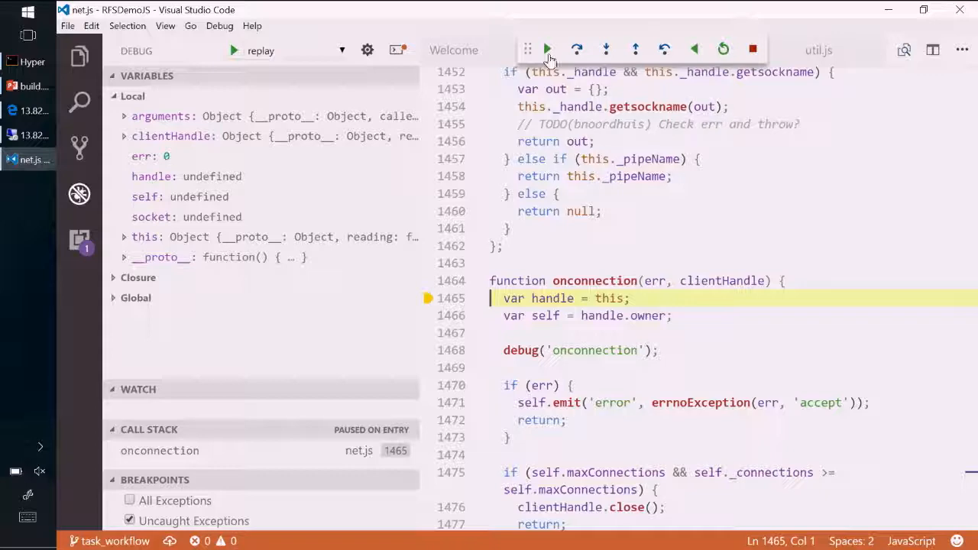
# Continue the replay until it stops in trace_mgr.js emitTrace
pyautogui.click(547, 49)
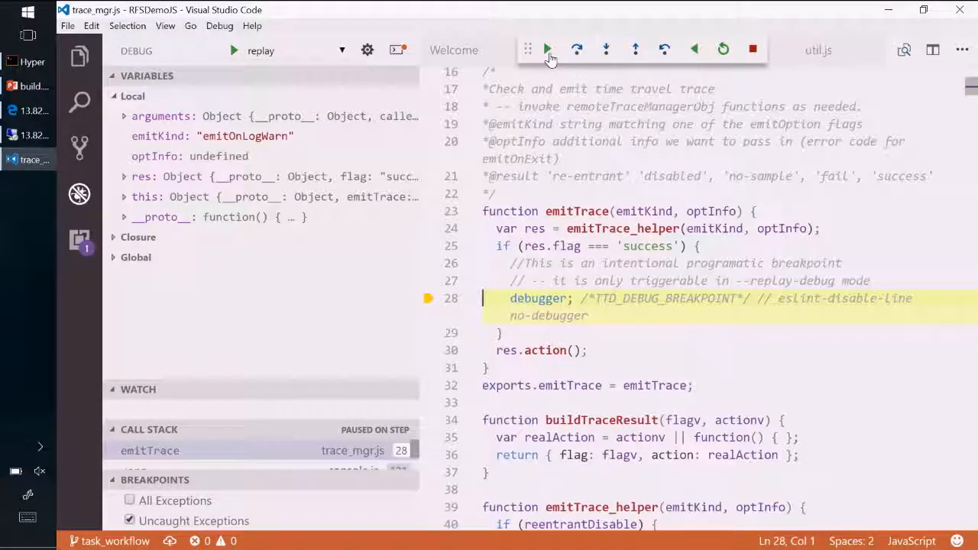
pyautogui.moveTo(547, 49)
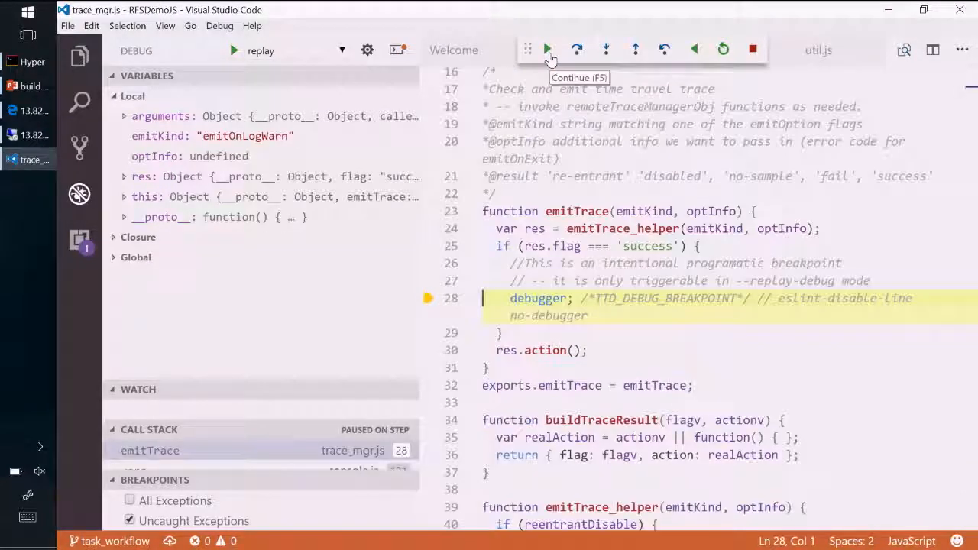
pyautogui.moveTo(577, 211)
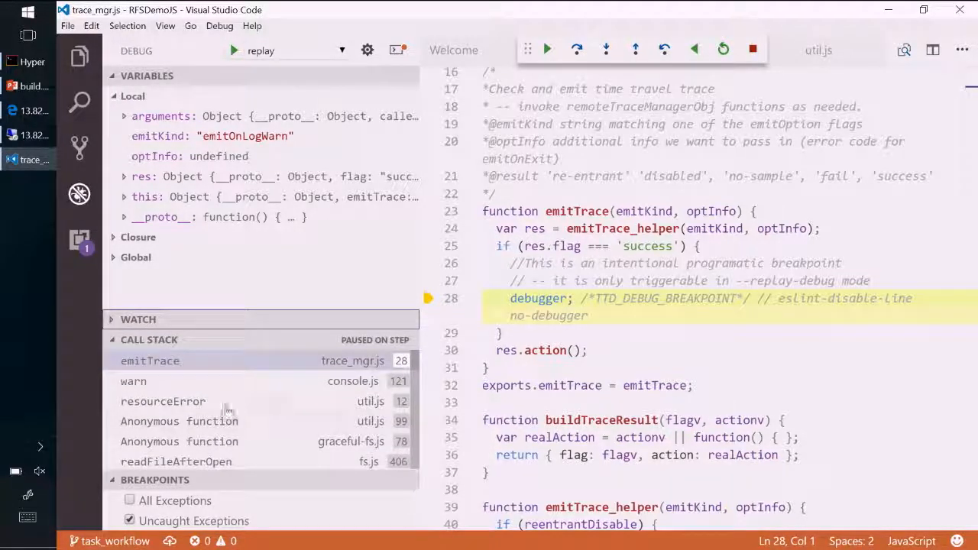
# Select the util.js line 99 frame in the Call Stack panel
pyautogui.click(178, 421)
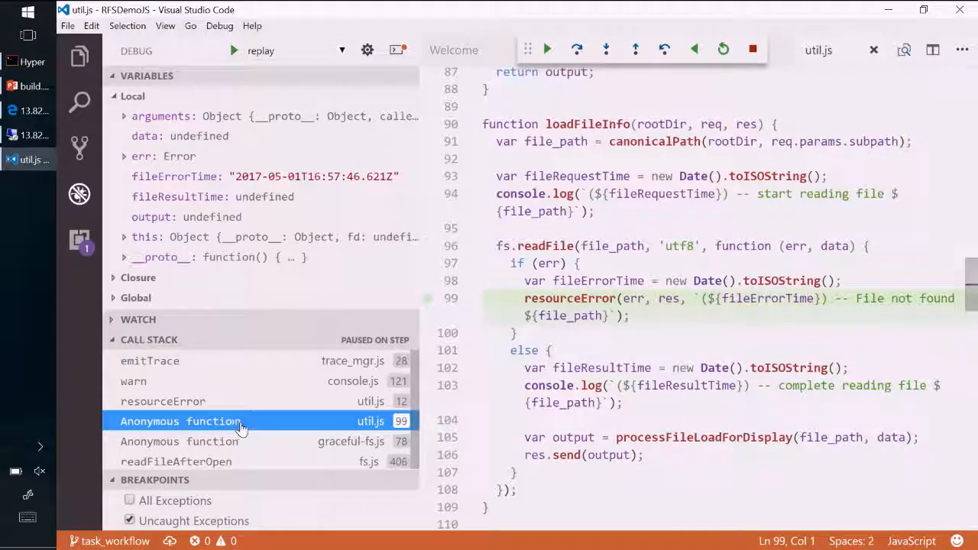
pyautogui.moveTo(764, 299)
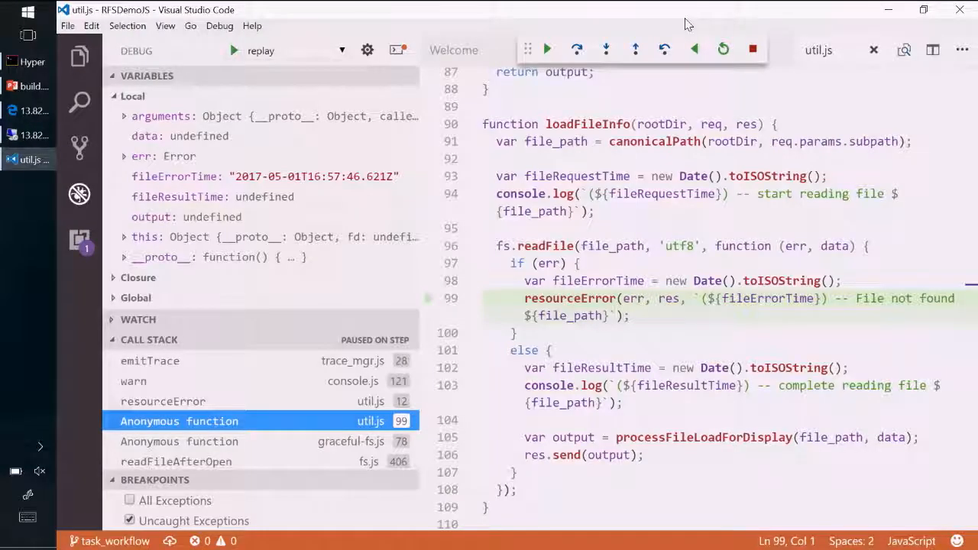
pyautogui.moveTo(569, 298)
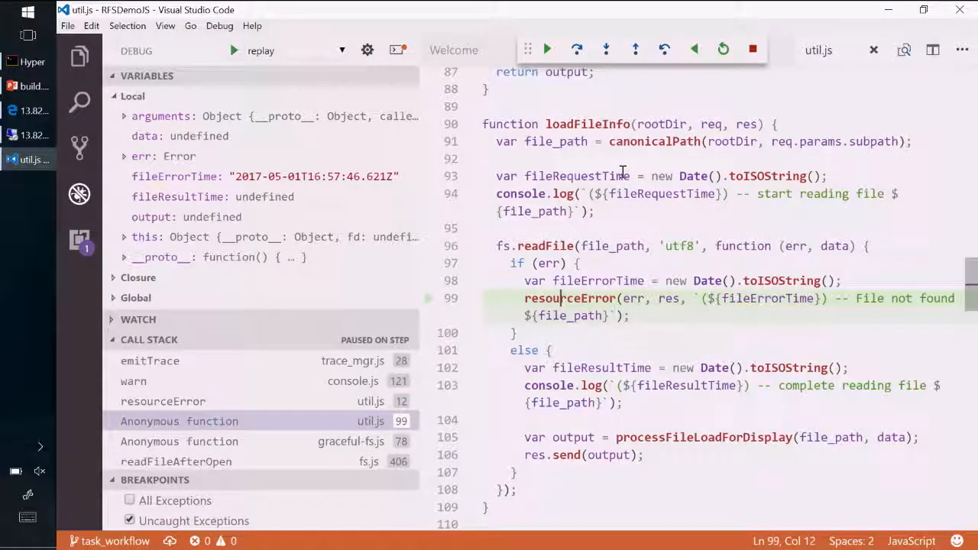
pyautogui.moveTo(532, 136)
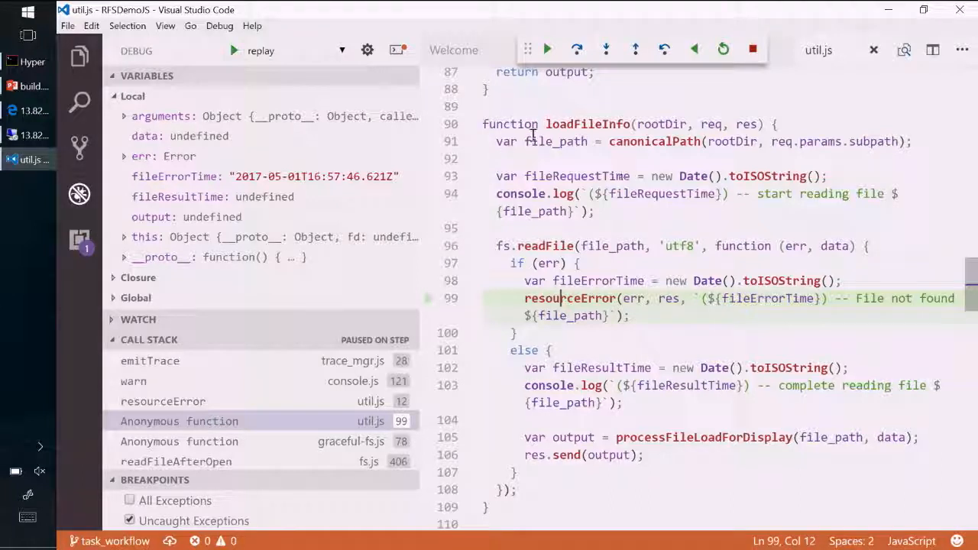
pyautogui.moveTo(642, 345)
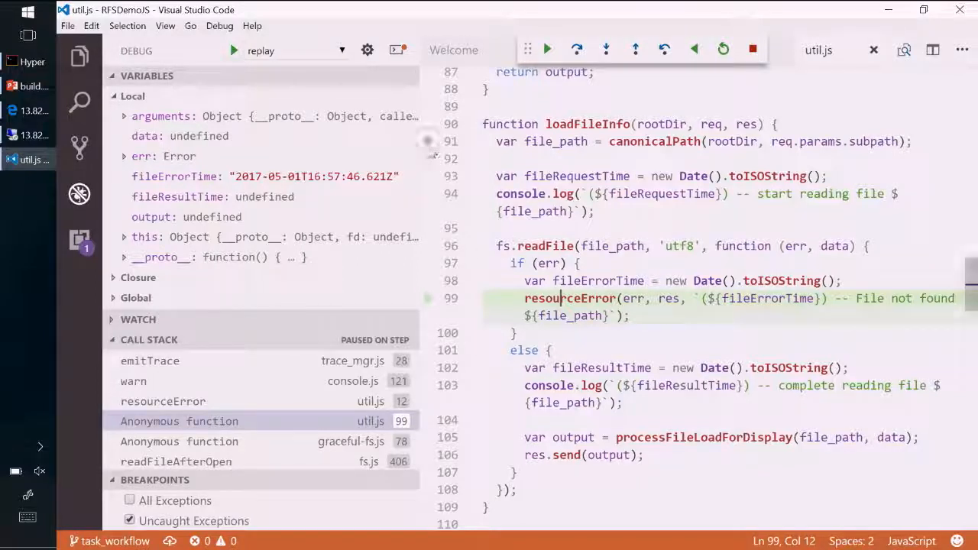
# Add a breakpoint in the gutter at util.js line 91
pyautogui.click(428, 141)
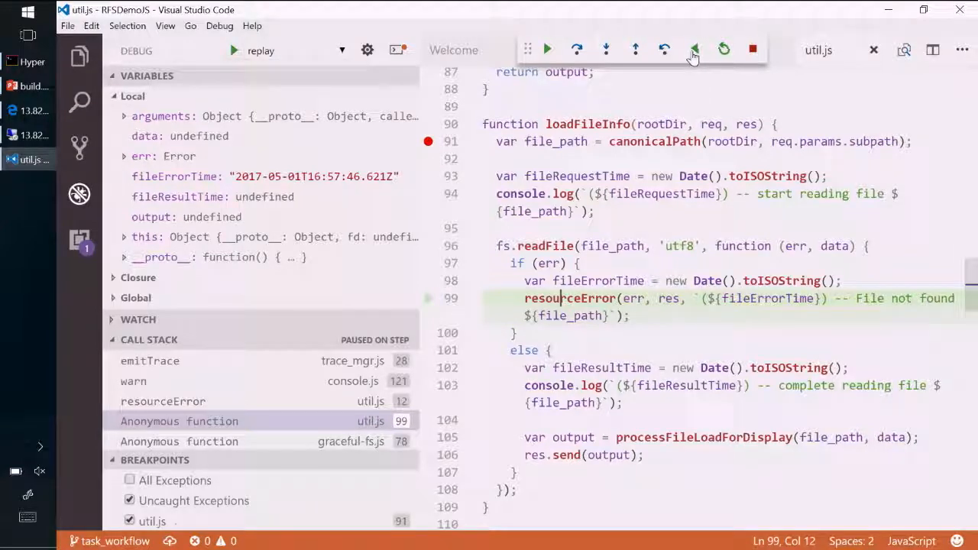
pyautogui.moveTo(694, 49)
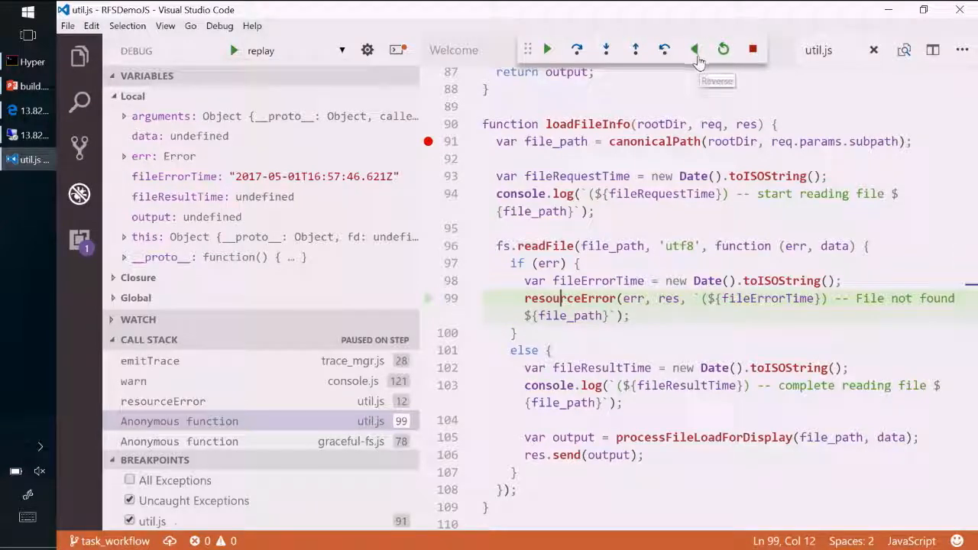
pyautogui.moveTo(665, 49)
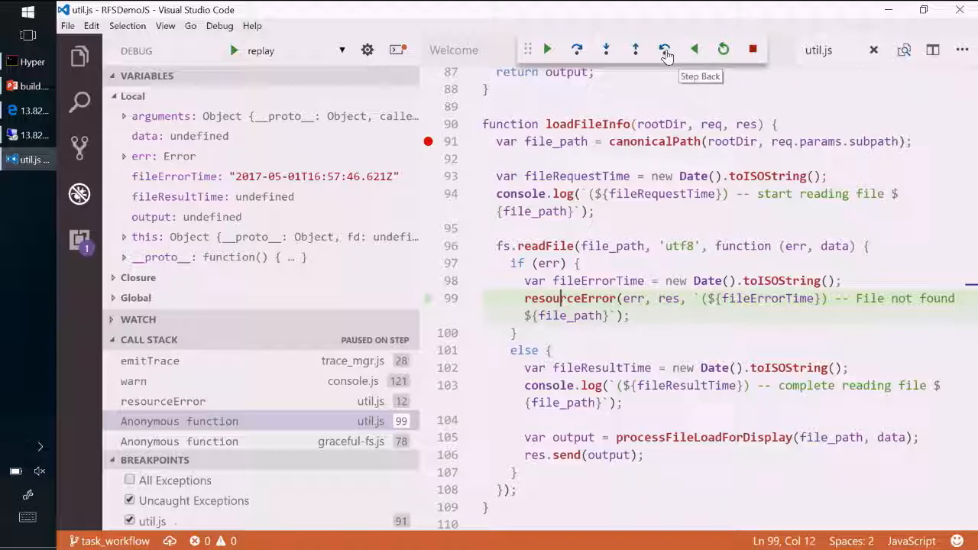
pyautogui.moveTo(694, 49)
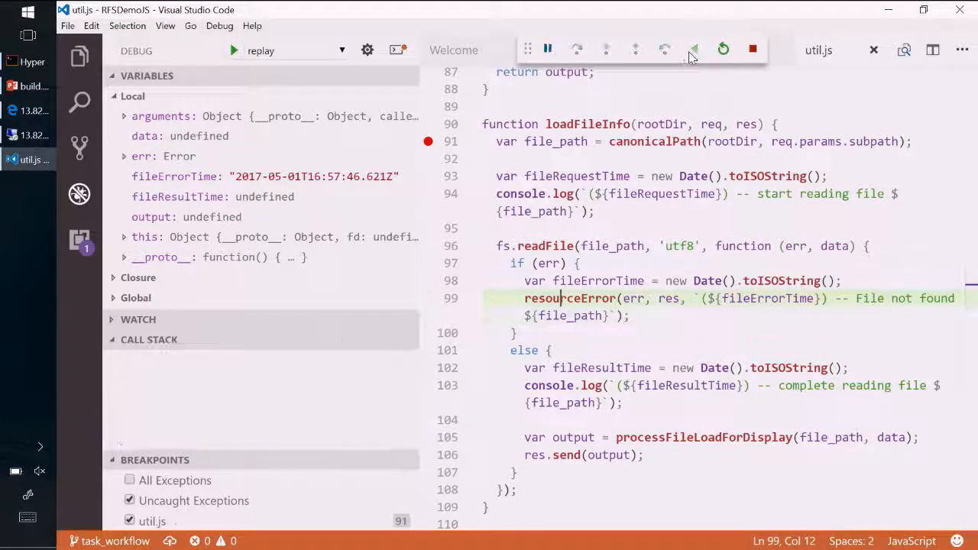
# Rewind the replay to loadFileInfo, confirm file_path is testdata\helloWorld.js, then end debugging
pyautogui.click(694, 49)
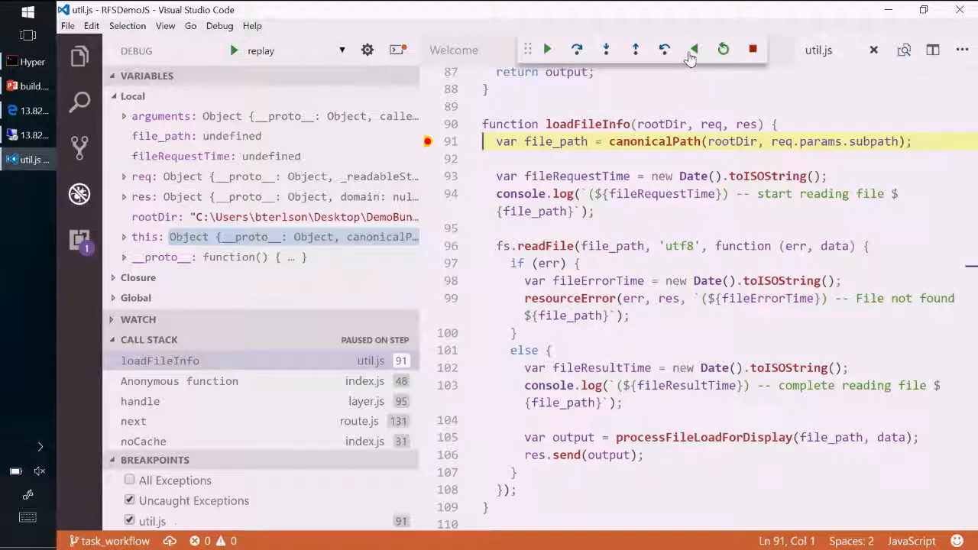
pyautogui.moveTo(654, 142)
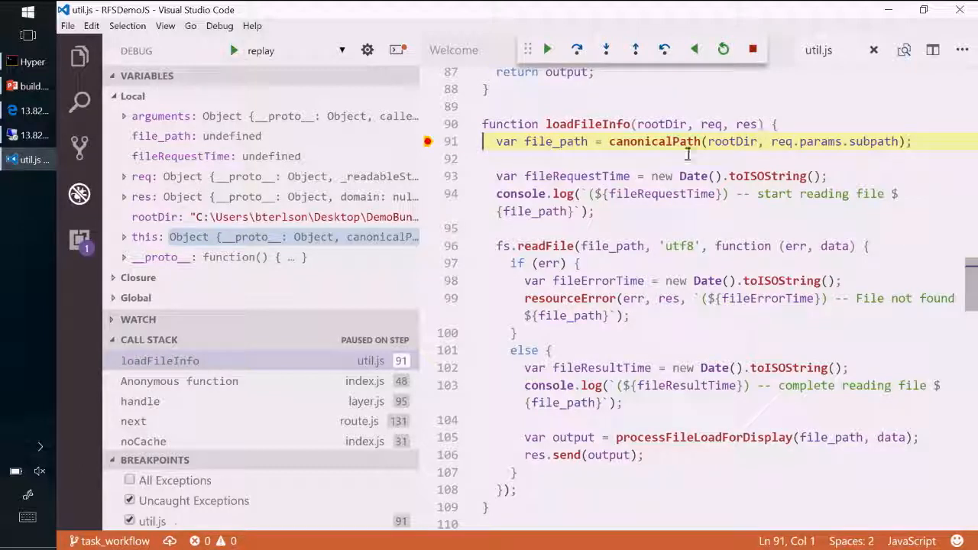
pyautogui.moveTo(589, 124)
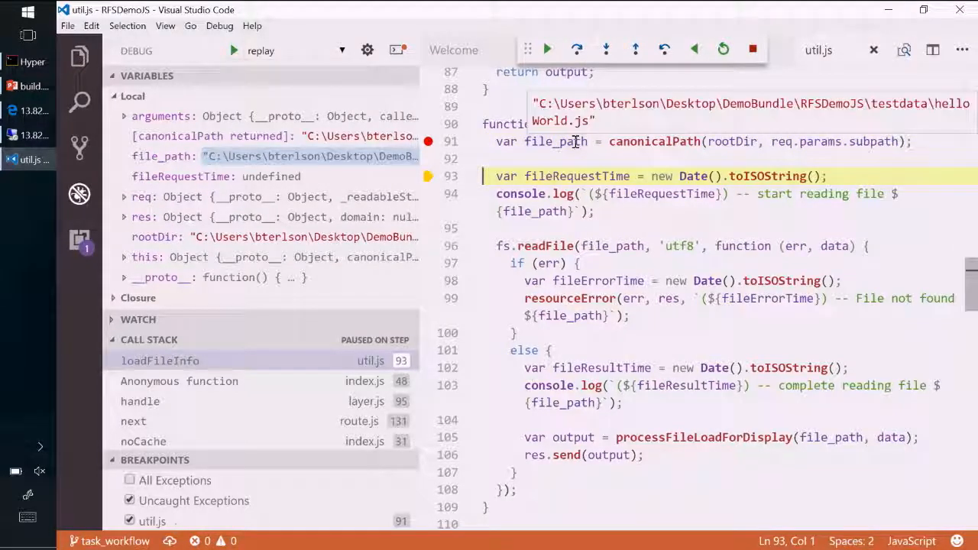
pyautogui.moveTo(709, 206)
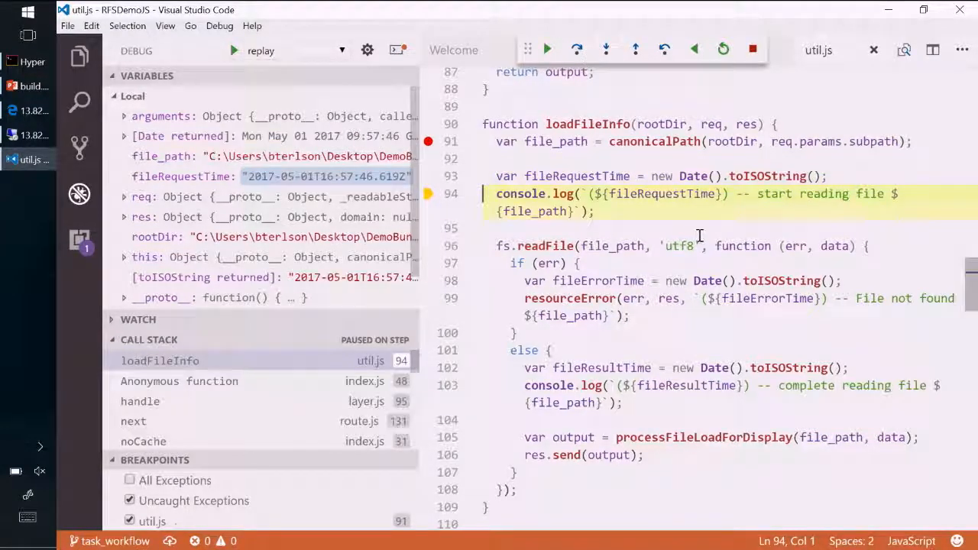
pyautogui.moveTo(653, 176)
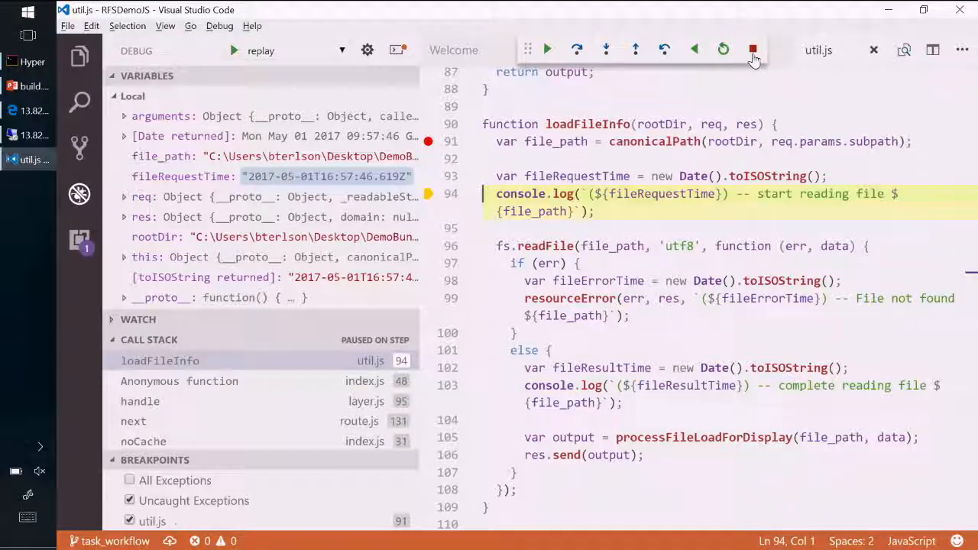
pyautogui.click(753, 49)
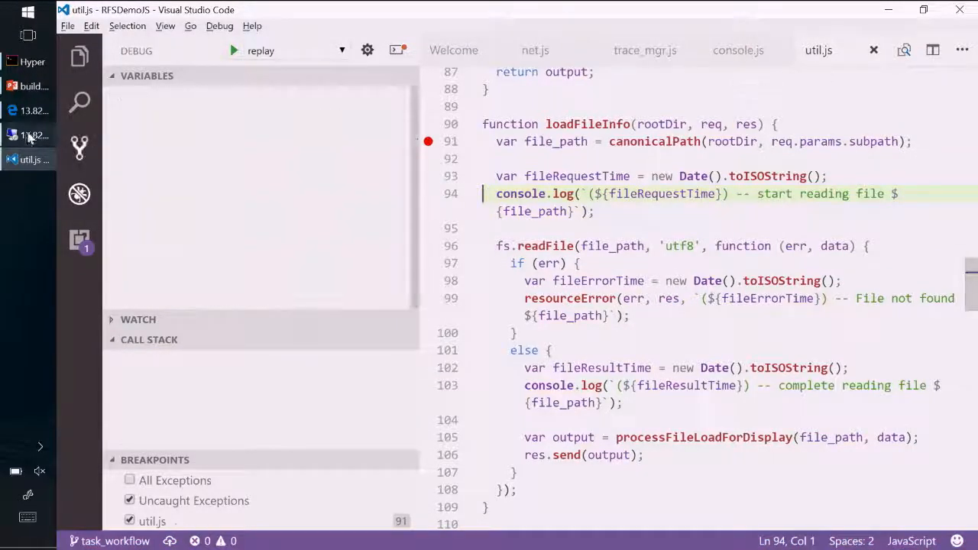